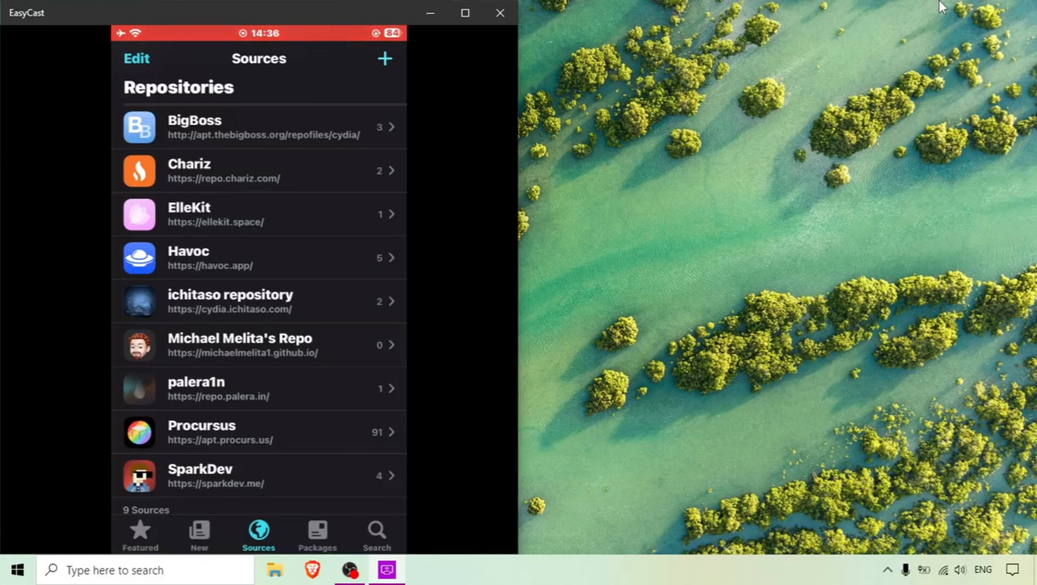
# Step: Search Sileo for 'Amoere' and view the Ampere package page
pyautogui.click(376, 534)
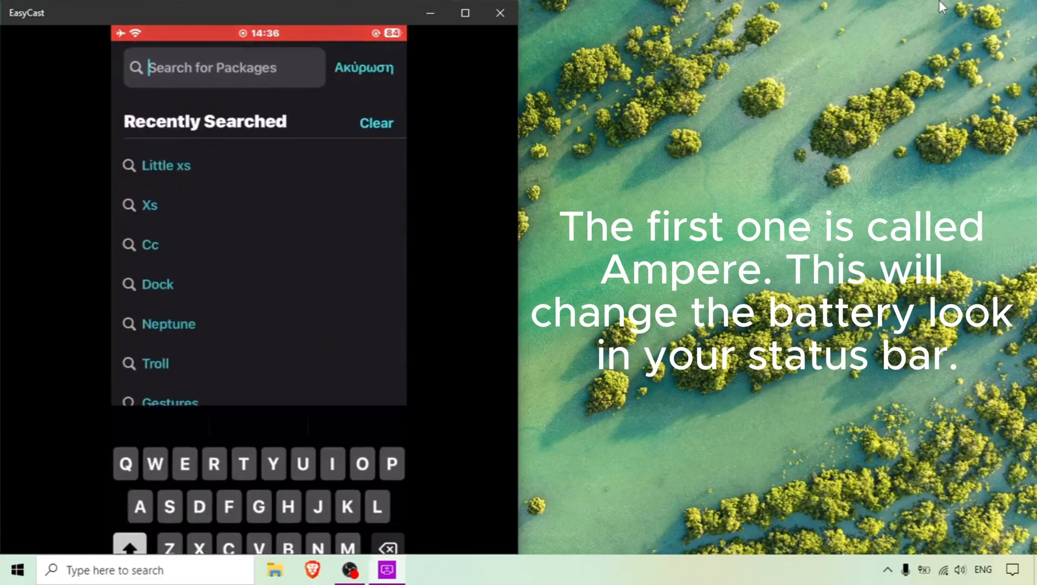
pyautogui.write('Amoere')
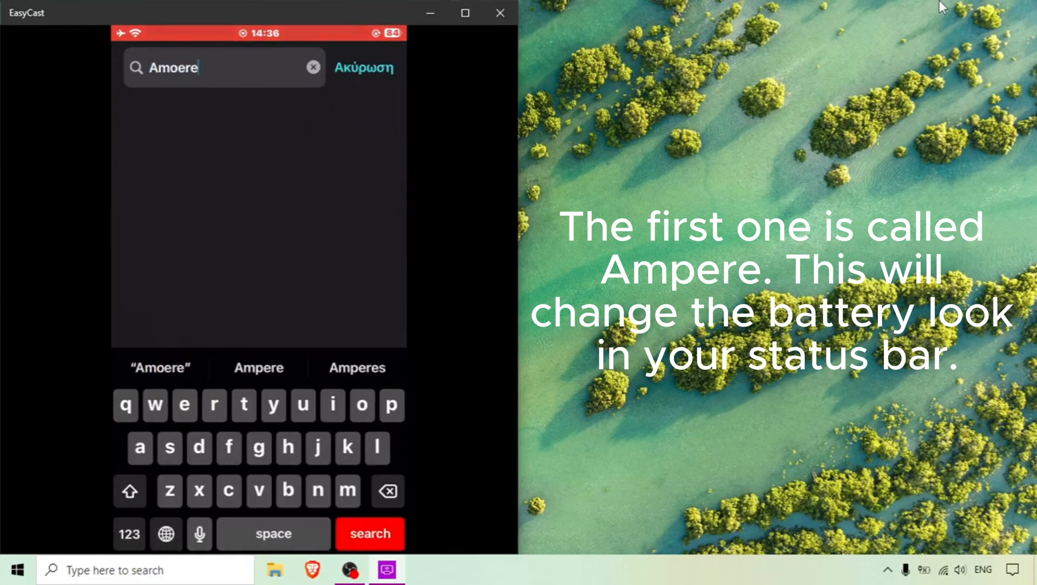
pyautogui.click(258, 367)
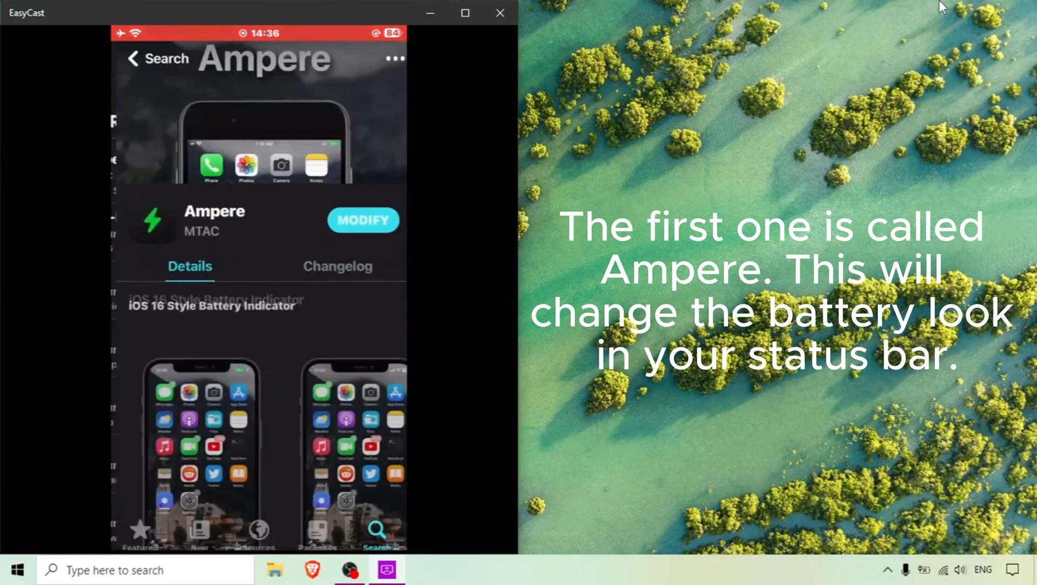
pyautogui.scroll(-3)
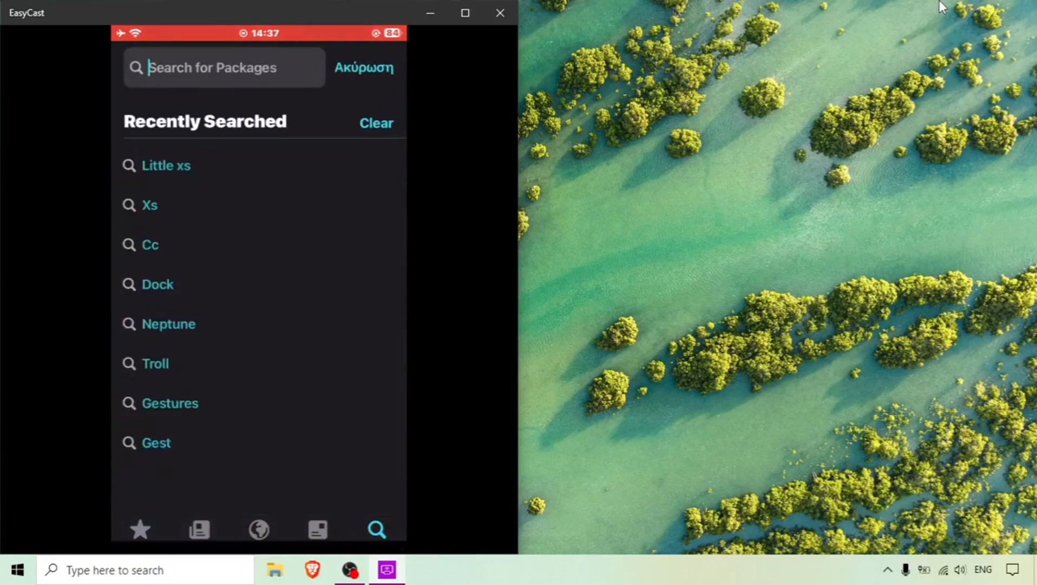
pyautogui.click(223, 67)
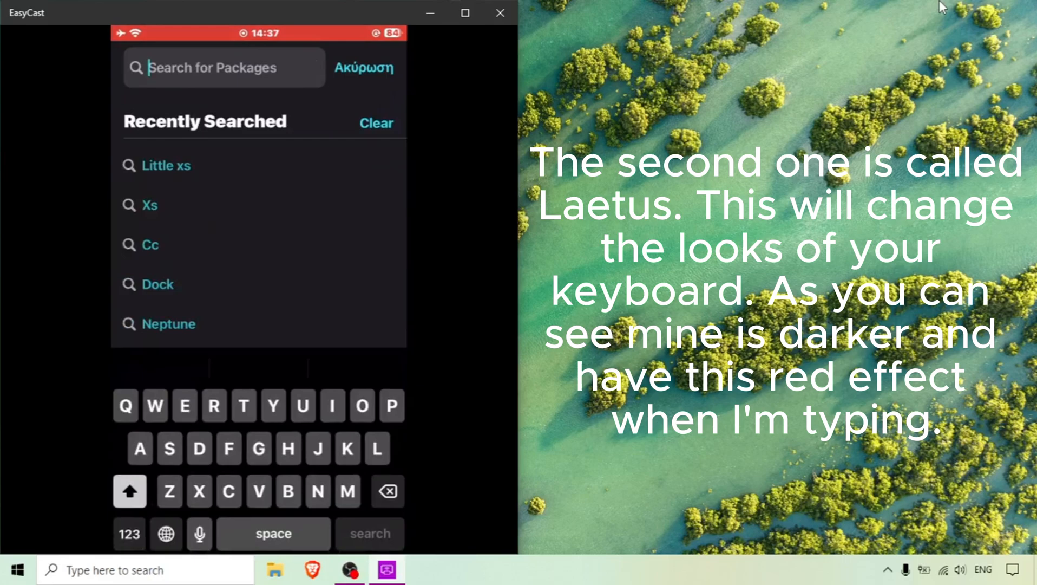
pyautogui.write('La')
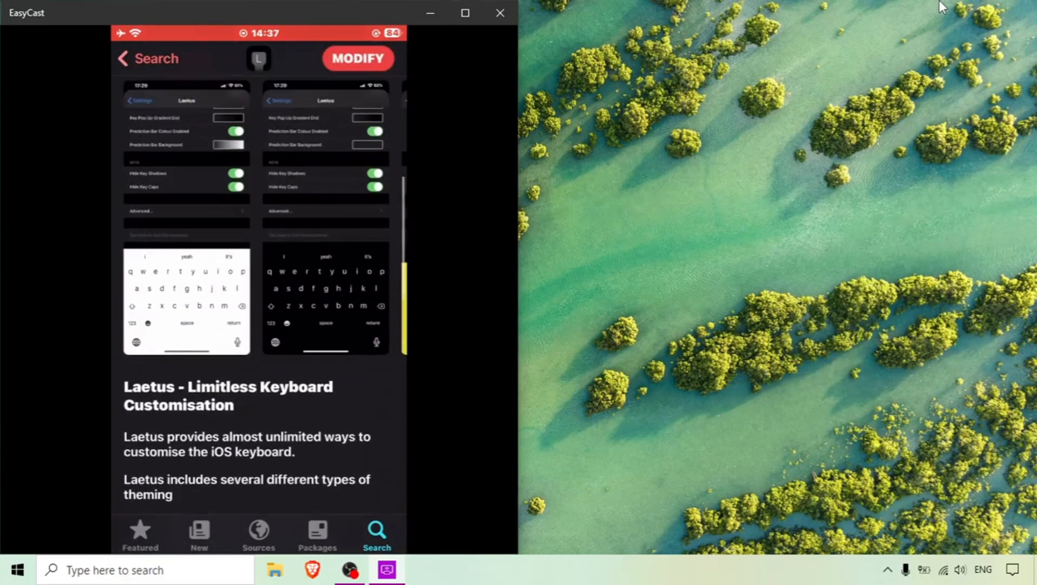
pyautogui.scroll(-3)
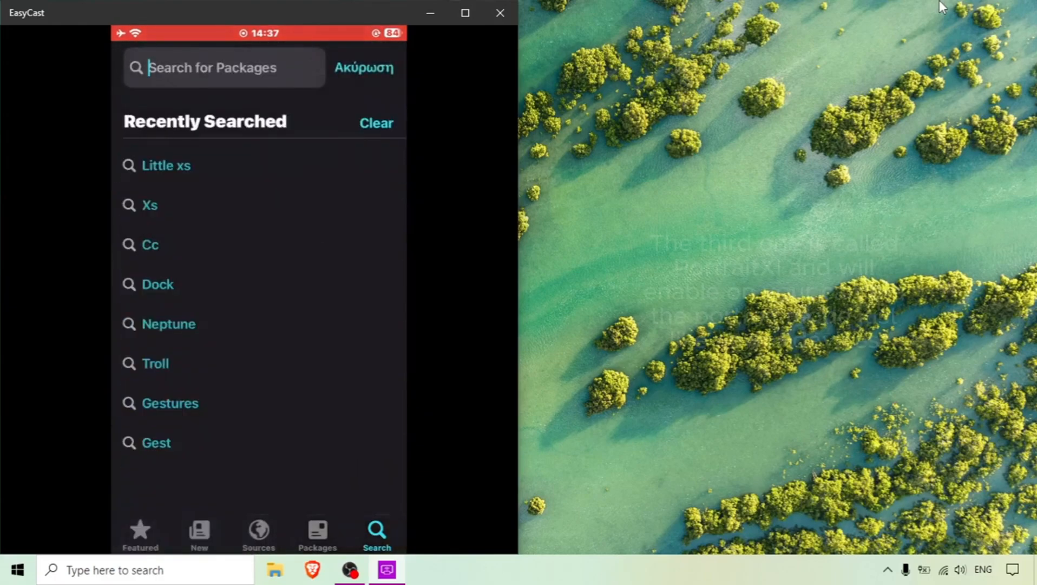
pyautogui.write('Port')
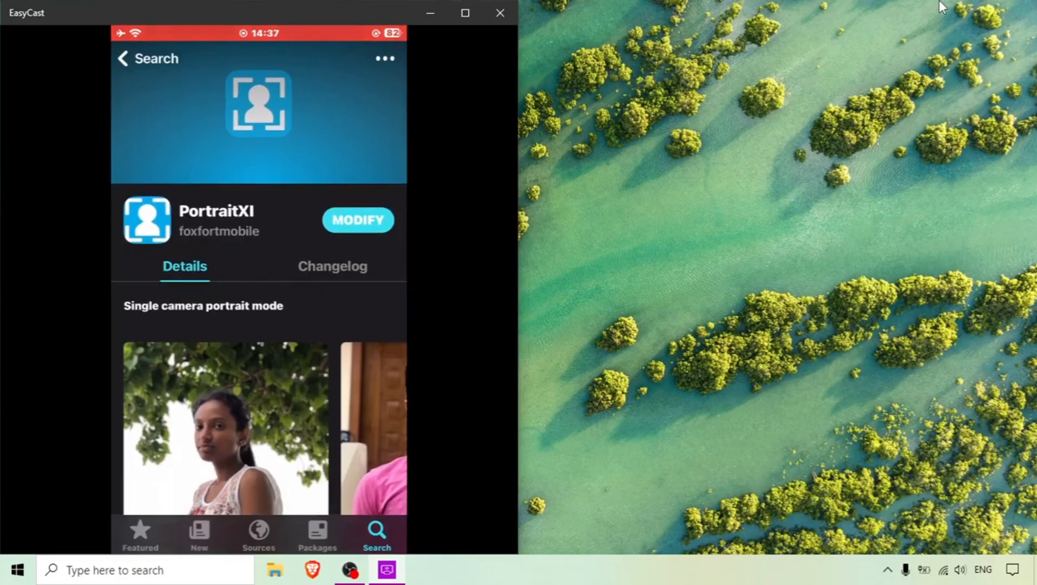
pyautogui.write('Locat')
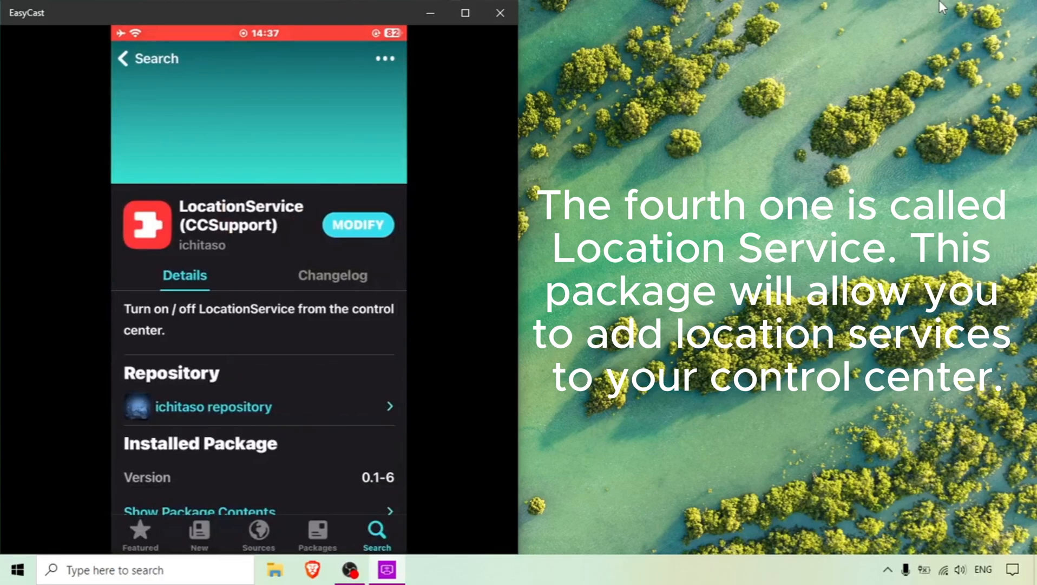
pyautogui.click(213, 406)
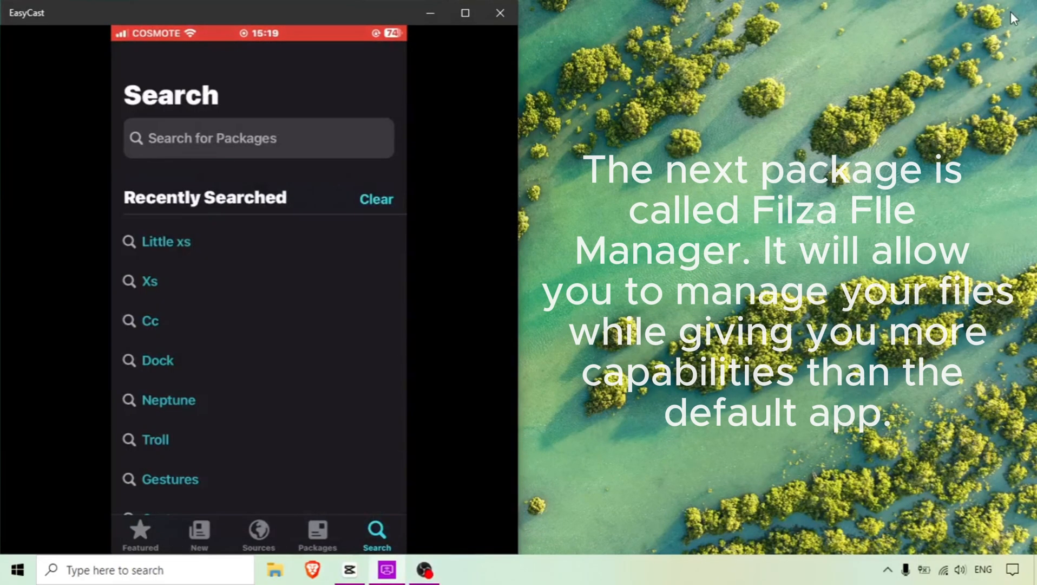
pyautogui.write('Fi')
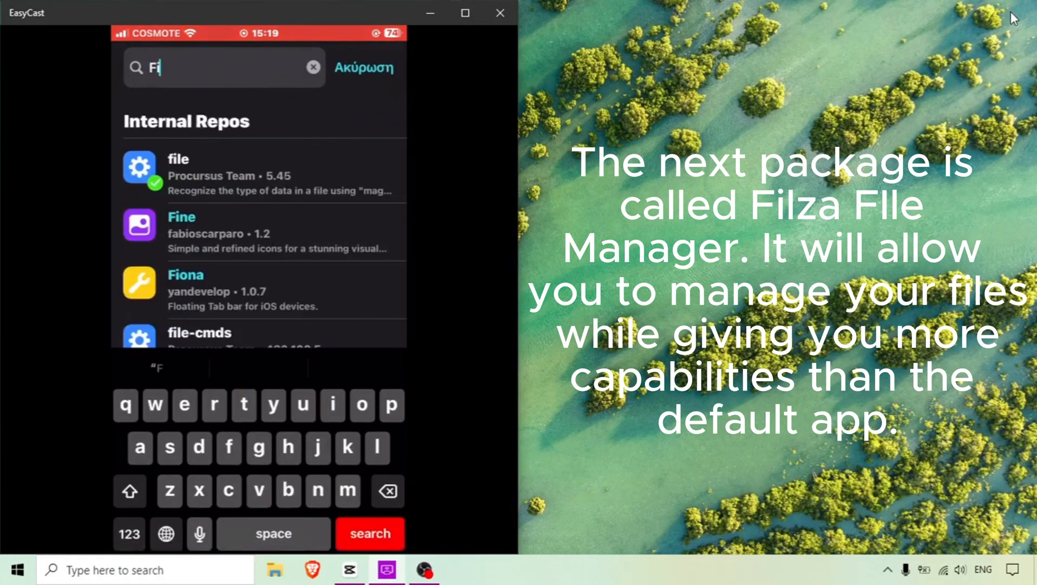
pyautogui.write('lza')
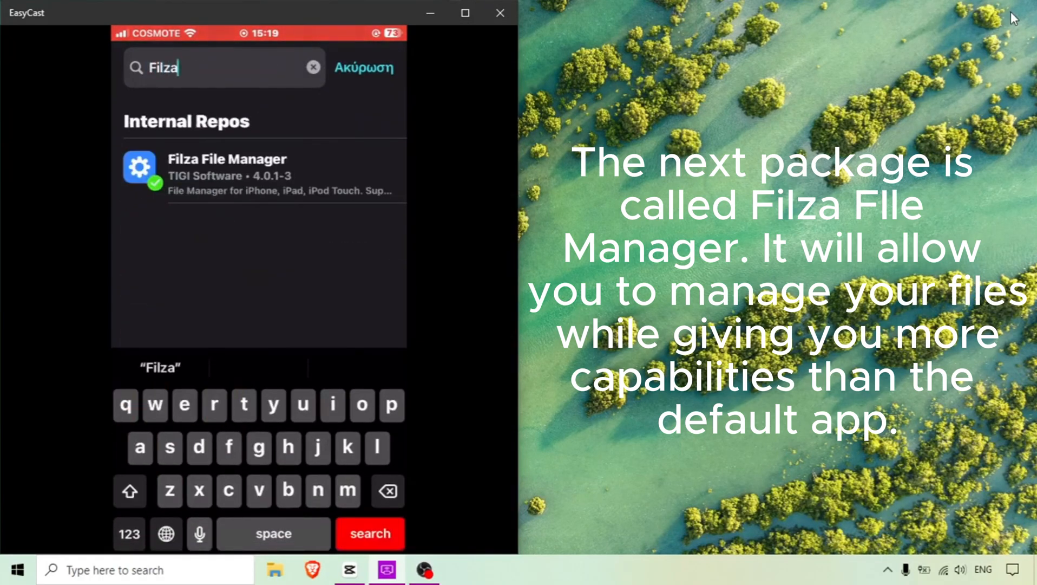
pyautogui.click(227, 172)
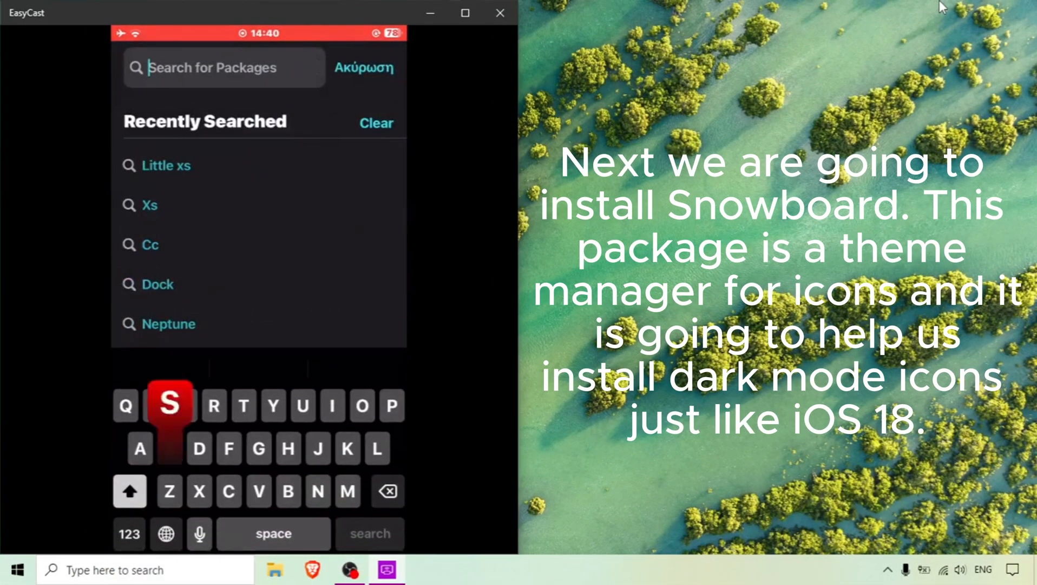
pyautogui.write('Snow')
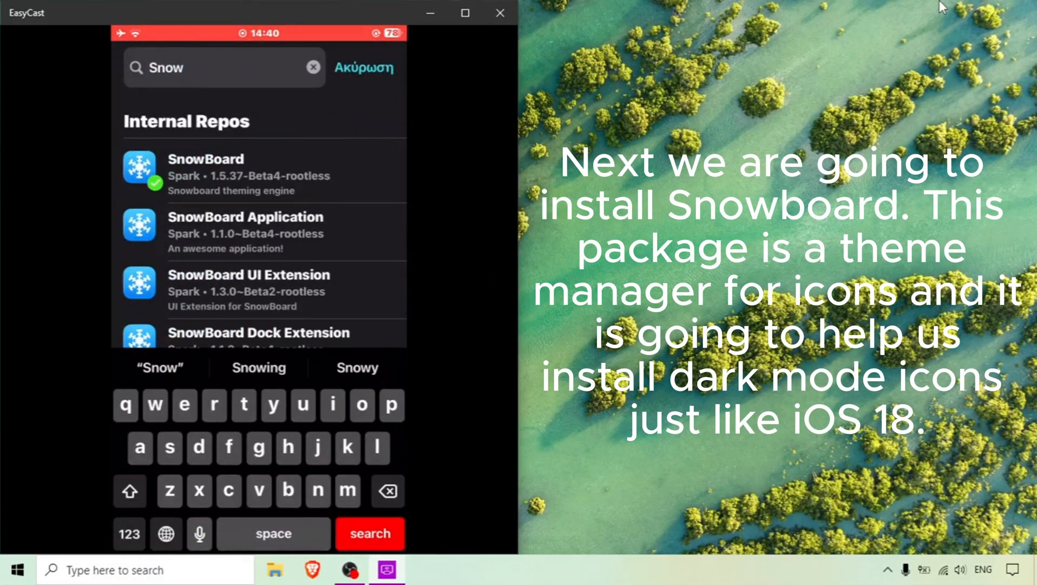
pyautogui.click(205, 160)
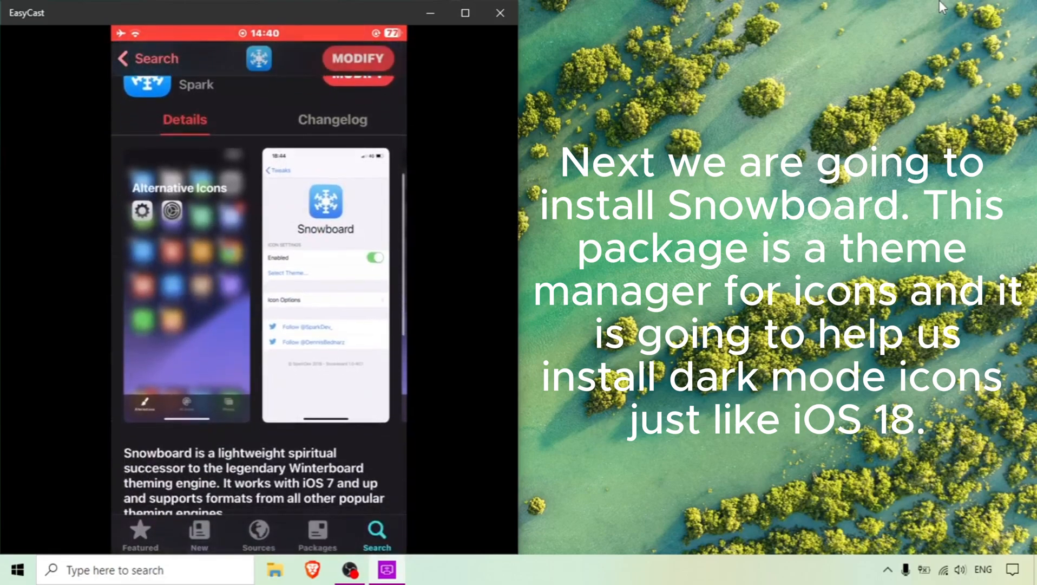
pyautogui.click(375, 534)
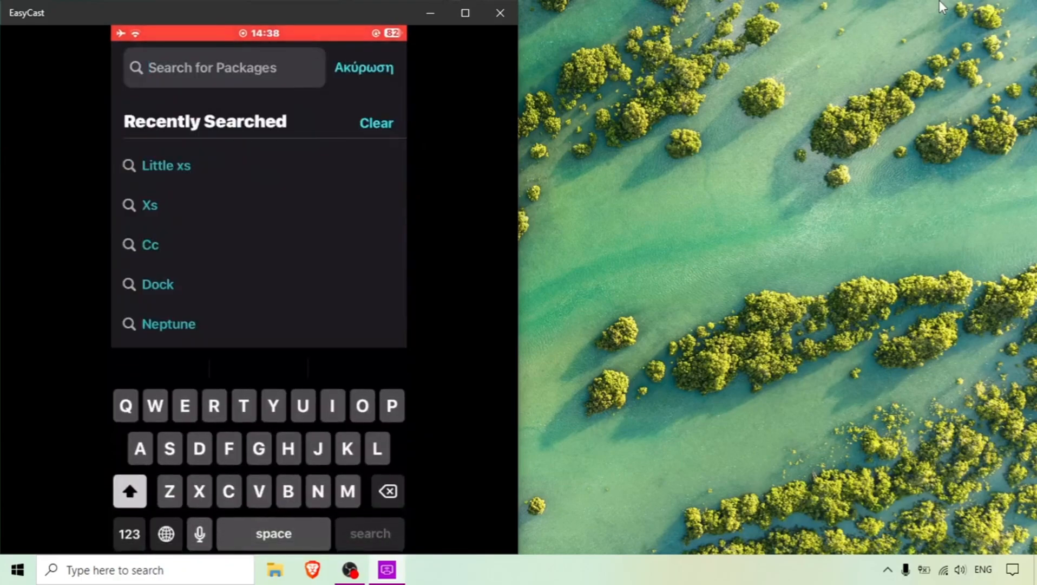
# Step: Search 'Trol' and open the TrollStore Helper package page
pyautogui.write('Trol')
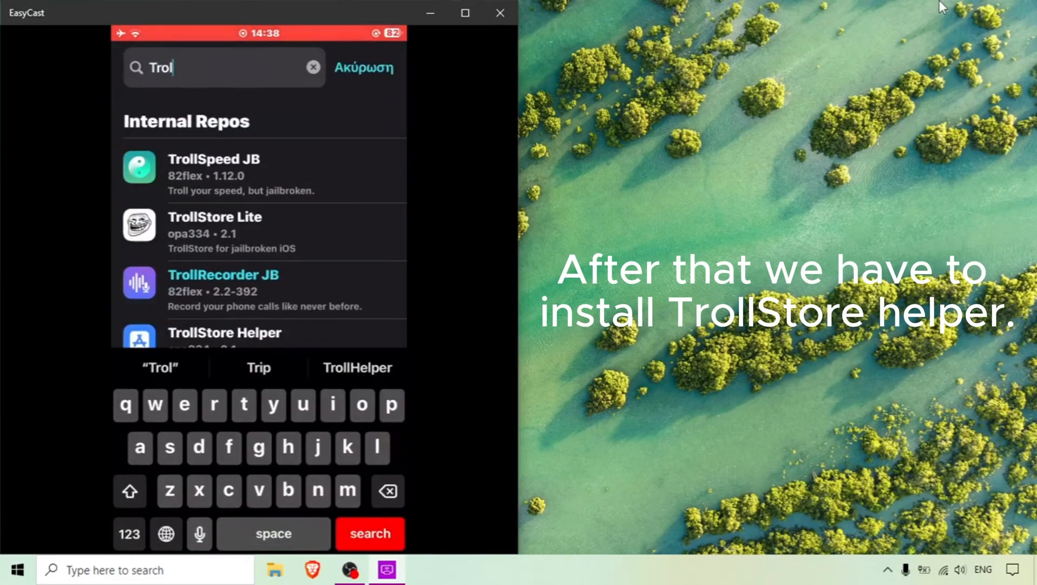
pyautogui.click(224, 333)
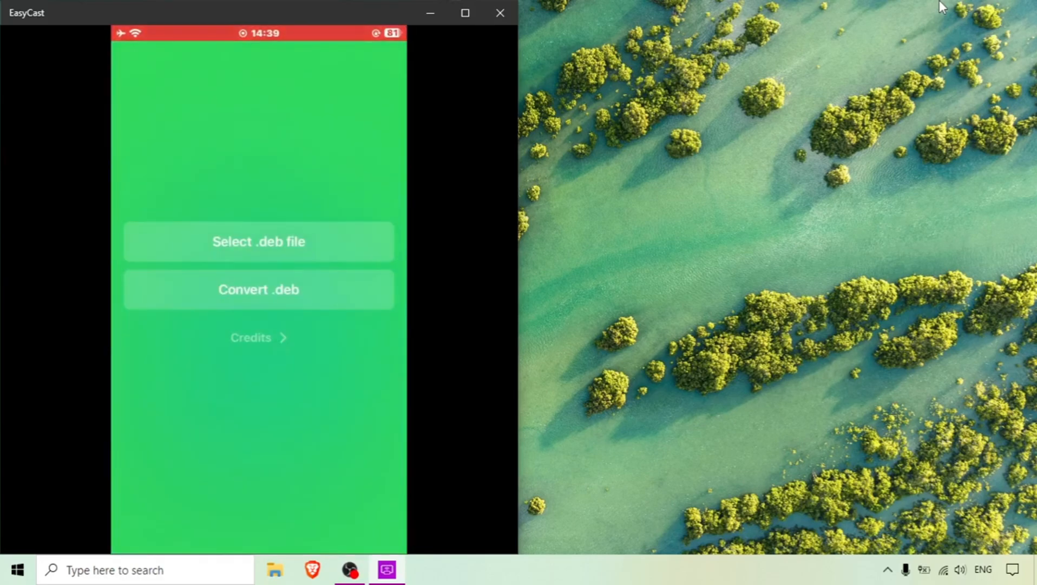
# Step: Convert the root theme deb to rootless and open the folder with the result
pyautogui.click(258, 240)
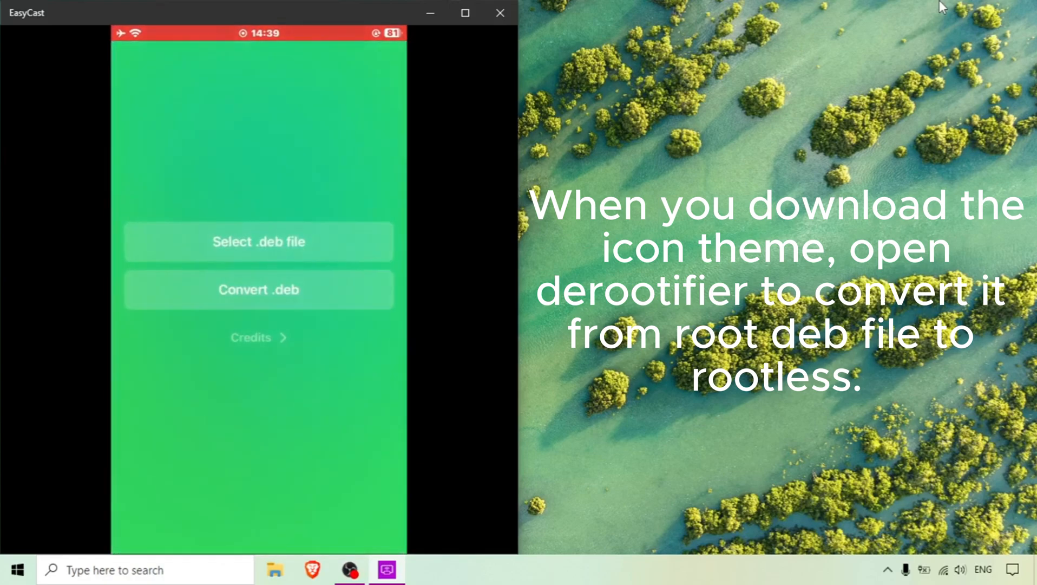
pyautogui.click(258, 290)
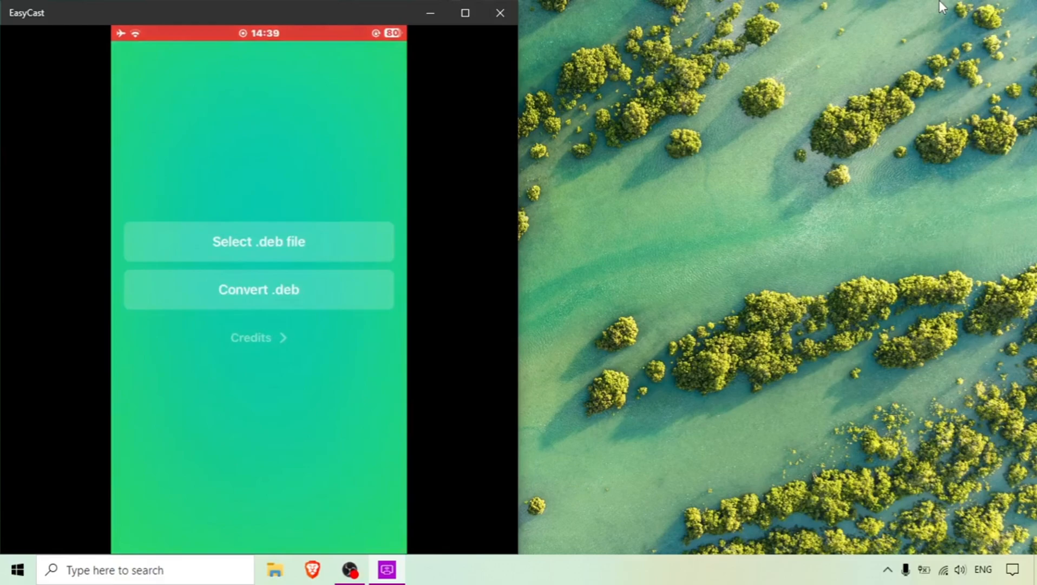
pyautogui.click(257, 240)
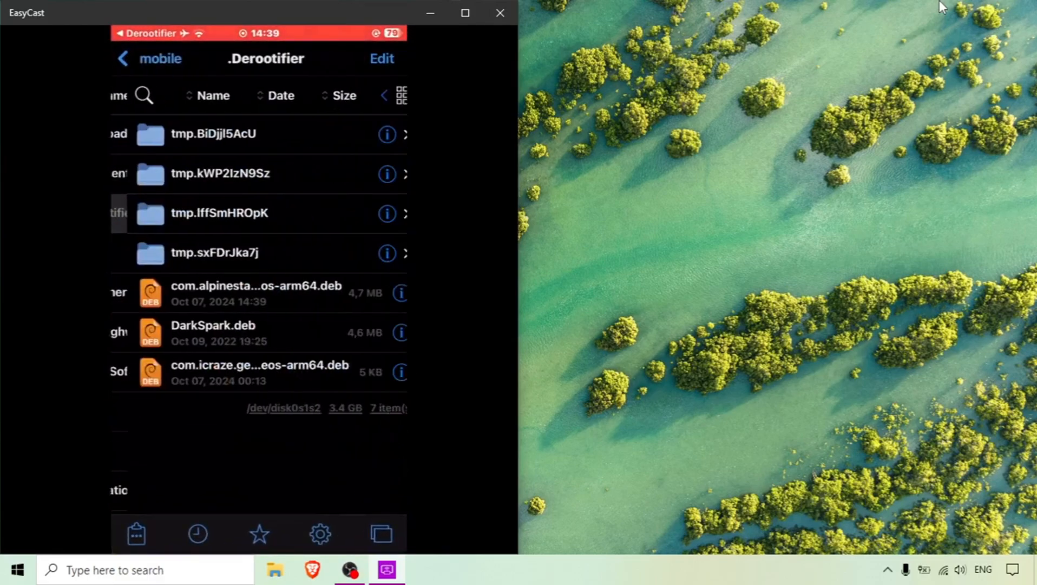
# Step: Install the converted com.alpinesta...os-arm64.deb theme package in Filza
pyautogui.click(251, 293)
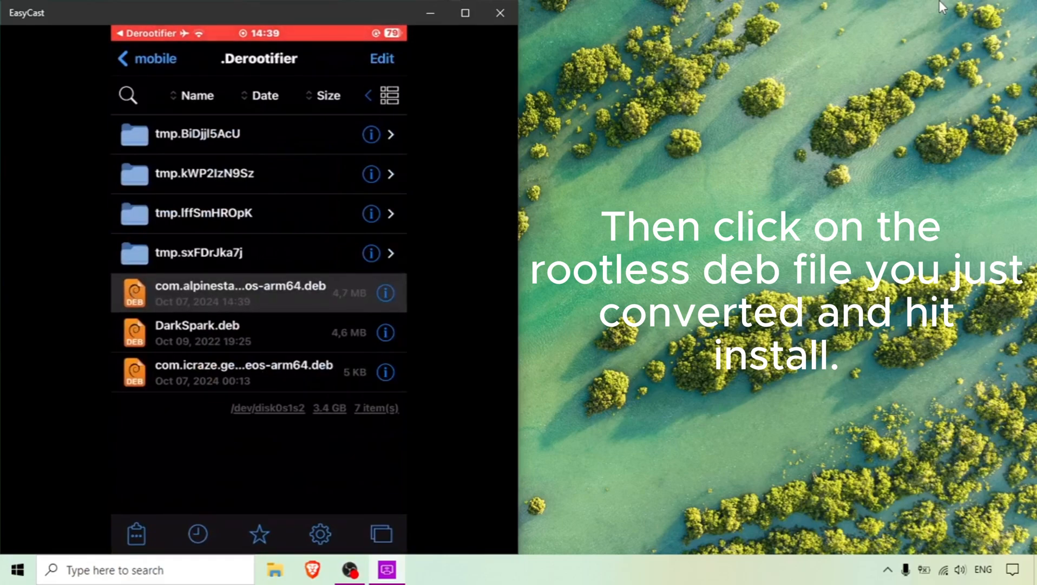
pyautogui.click(238, 292)
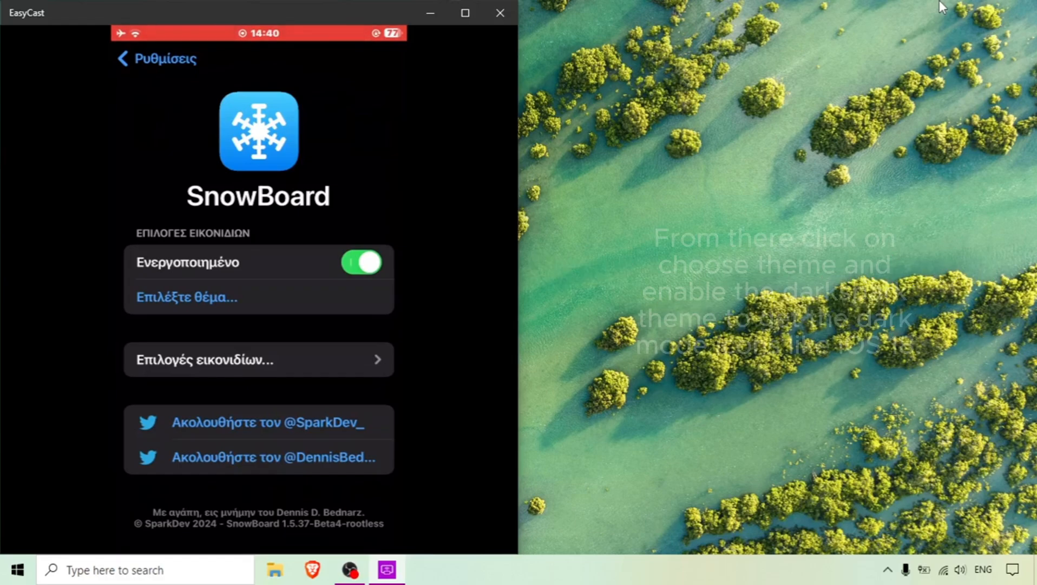
# Step: Open SnowBoard's Select Theme list to choose the dark icon theme
pyautogui.click(187, 296)
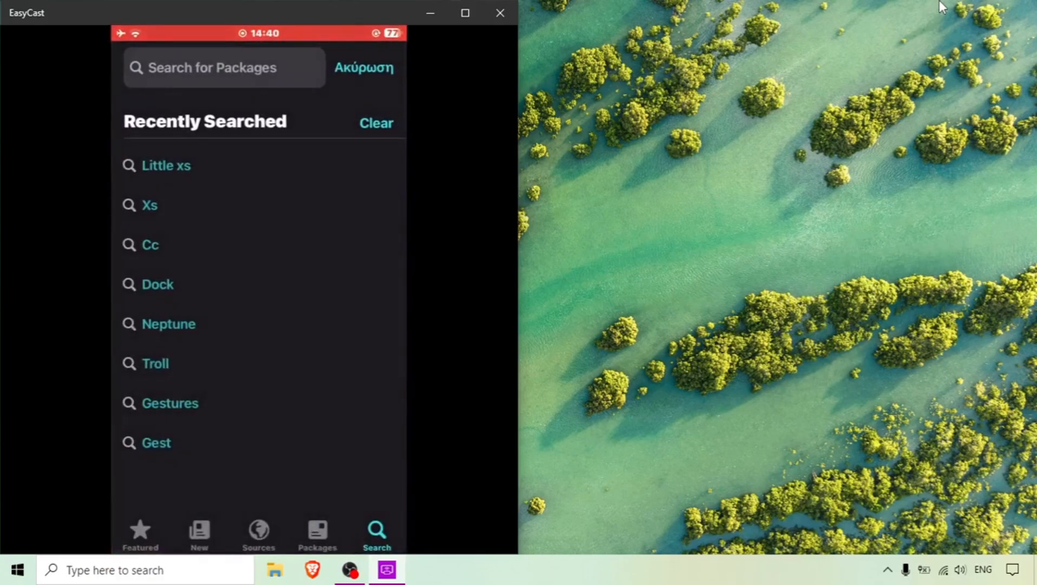
# Step: Search 'Ee' in Sileo to list the EeveeSpotify package
pyautogui.click(224, 67)
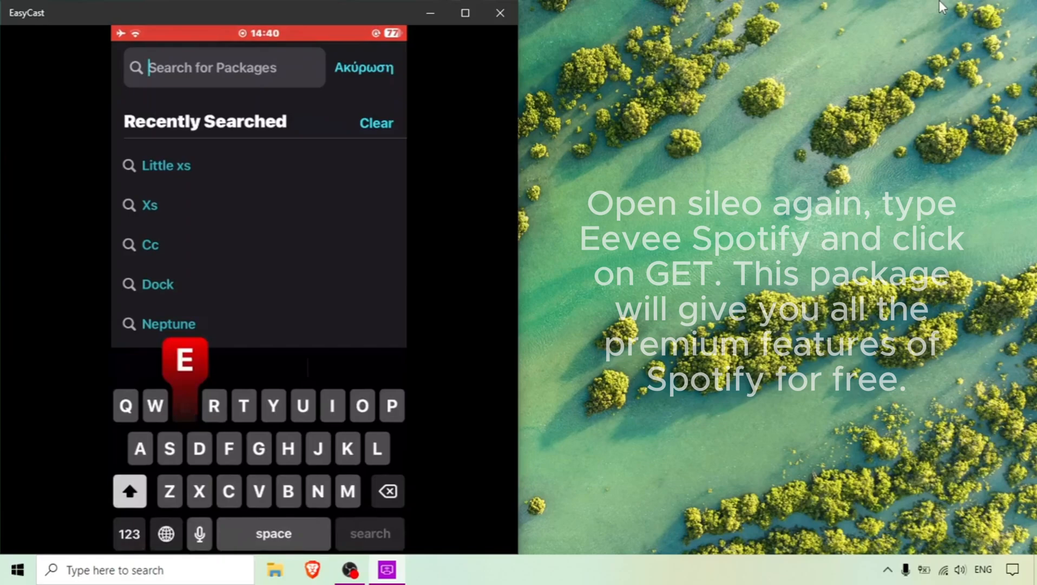
pyautogui.write('Ee')
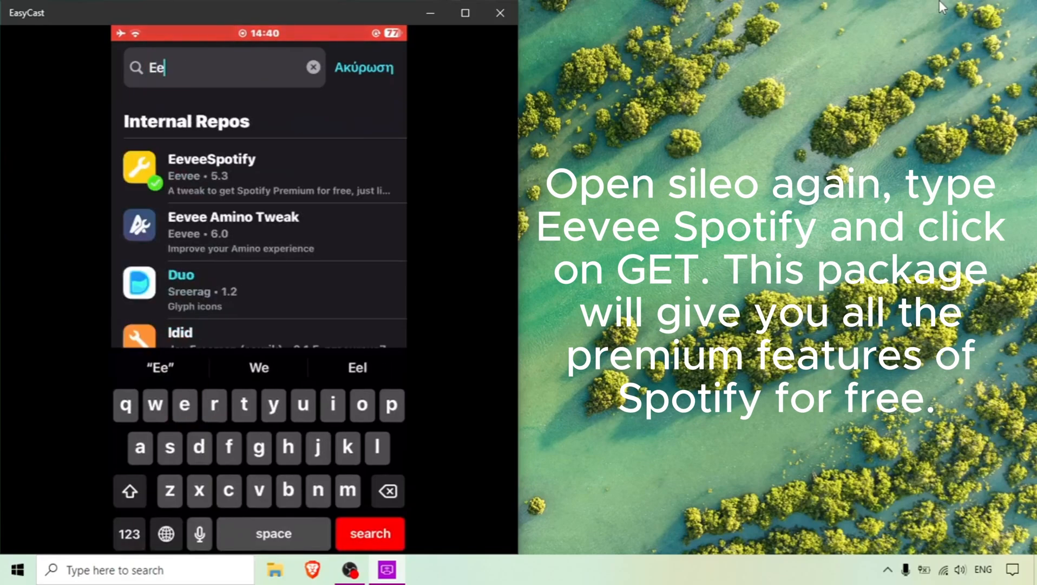